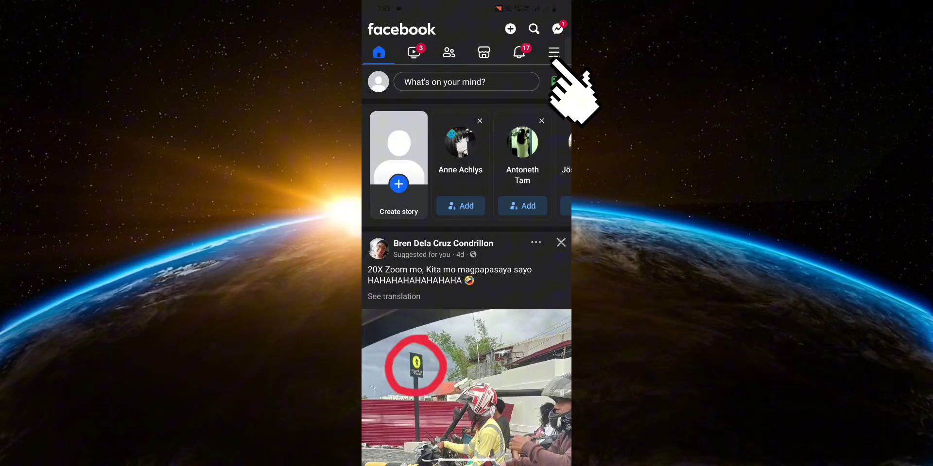
- Open the Settings & privacy page through the hamburger menu
{"action": "left_click", "coordinate": [553, 52]}
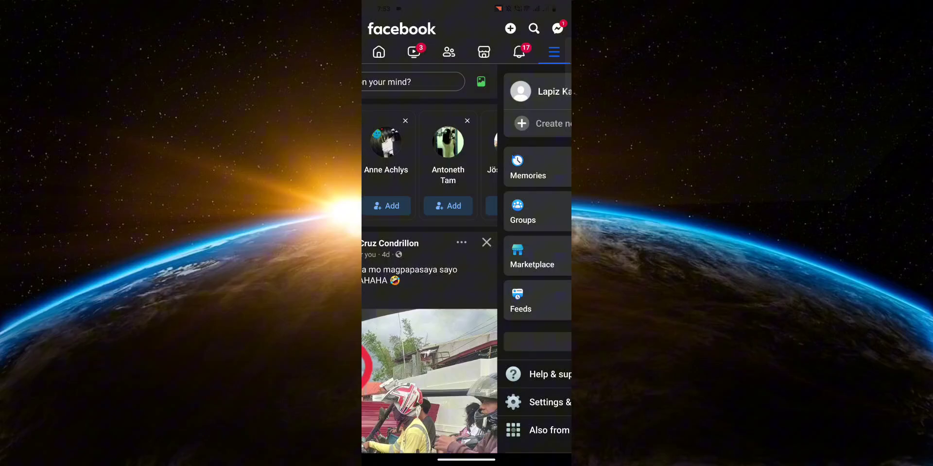
{"action": "left_click", "coordinate": [554, 52]}
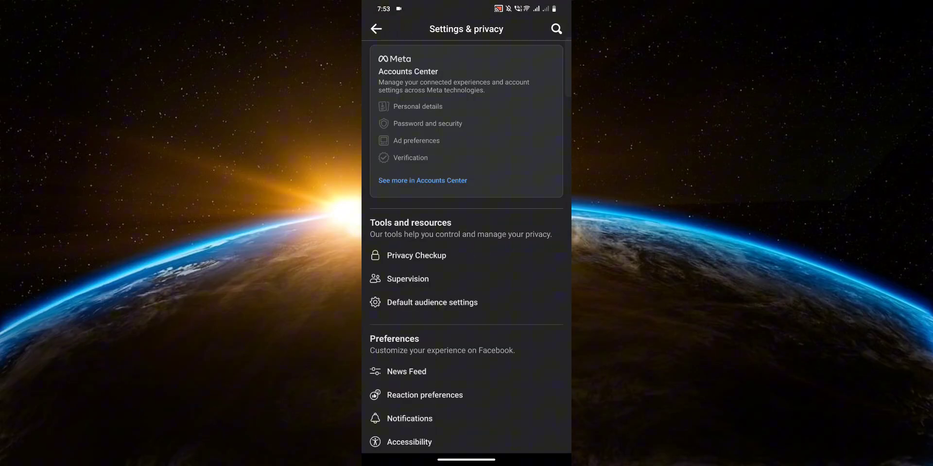
- Open the full Meta Accounts Center via 'See more in Accounts Center'
{"action": "left_click", "coordinate": [436, 181]}
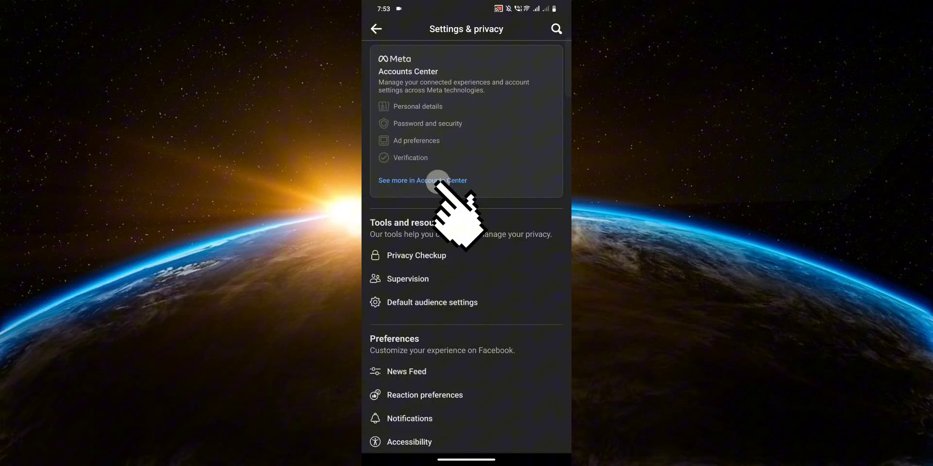
{"action": "left_click", "coordinate": [423, 180]}
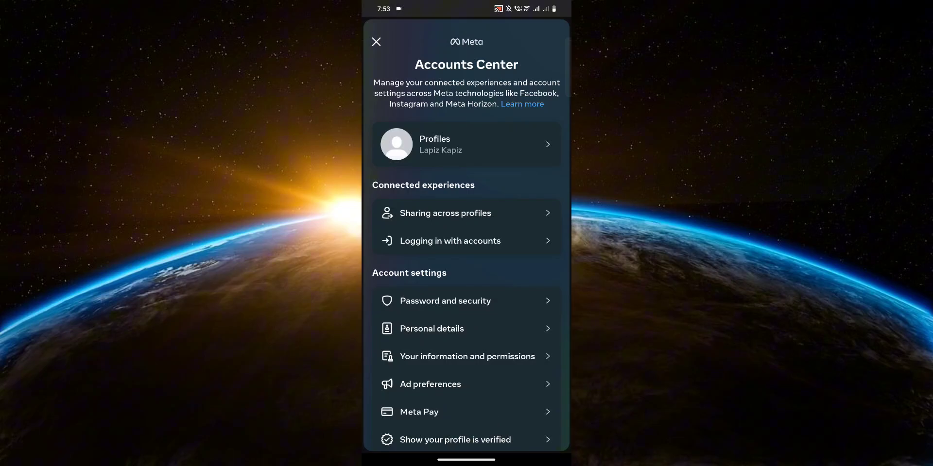
- Open Ad preferences, Manage info, Categories used to reach you, View and manage, and scroll
{"action": "left_click", "coordinate": [430, 384]}
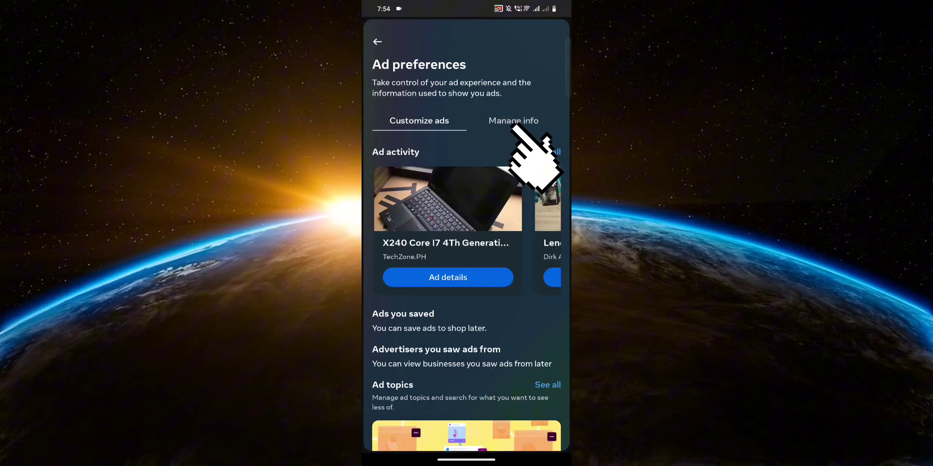
{"action": "left_click", "coordinate": [513, 121]}
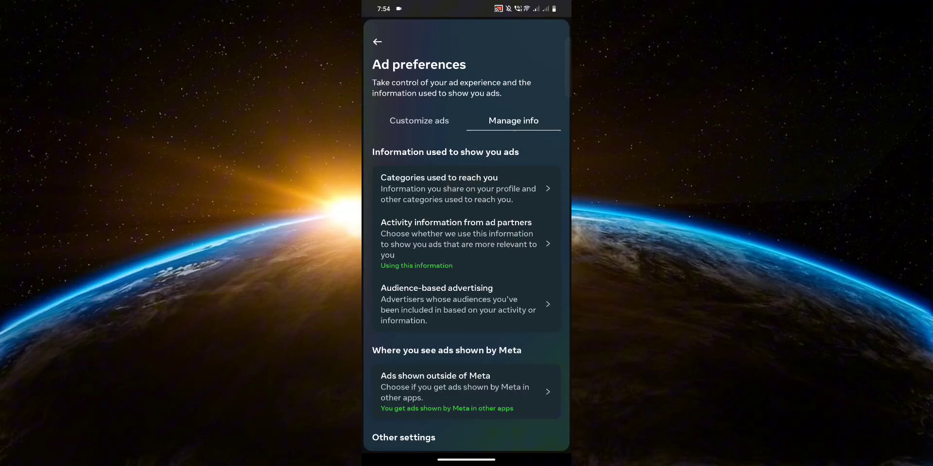
{"action": "left_click", "coordinate": [439, 188]}
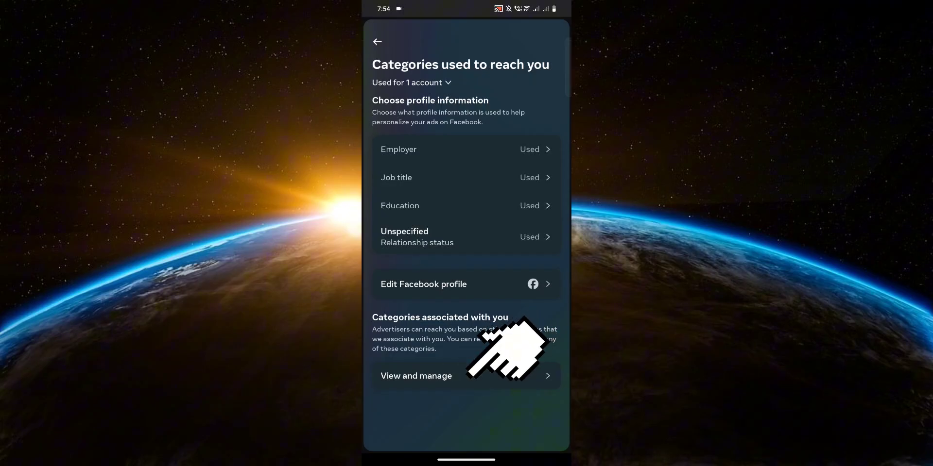
{"action": "left_click", "coordinate": [416, 376]}
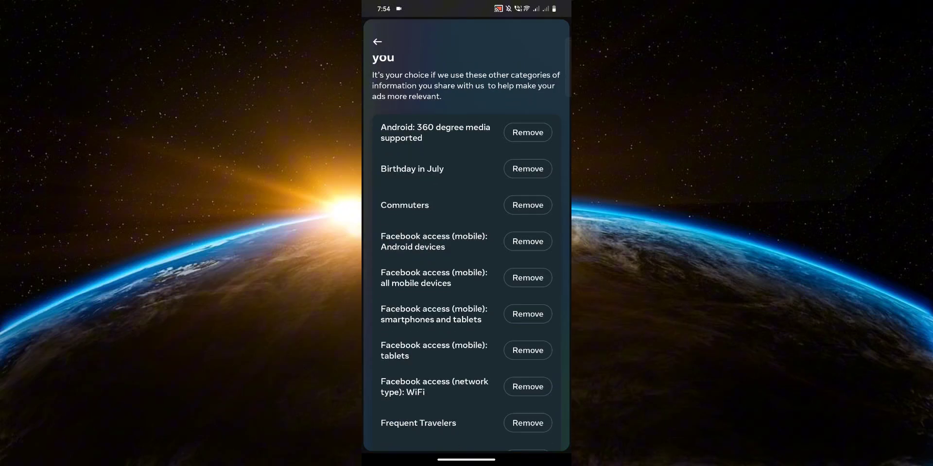
{"action": "scroll", "scroll_direction": "down", "scroll_amount": 3}
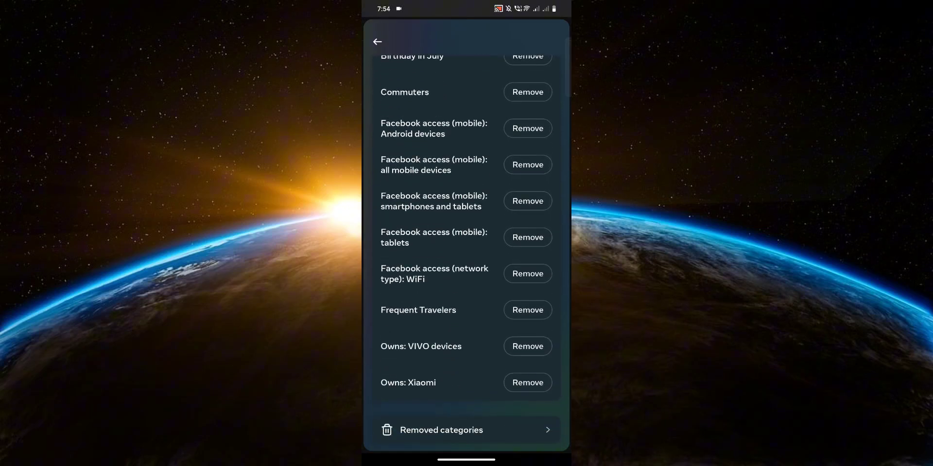